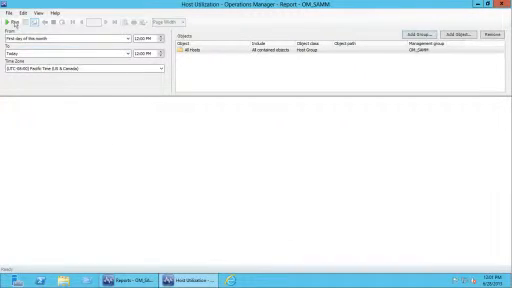
Start Add Object from the Host Utilization report parameters to bring up the object search dialog
{"action": "left_click", "coordinate": [8, 26]}
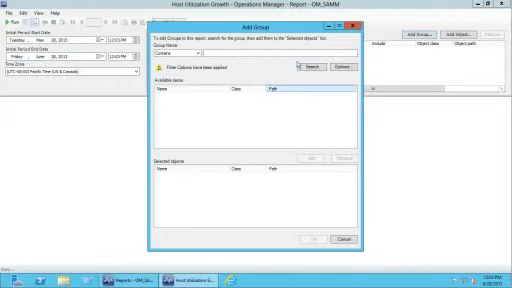
Filter monitored objects by names containing 'host' and add the matches as report targets
{"action": "type", "text": "host"}
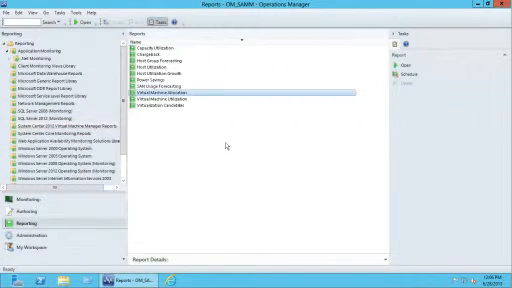
Run the Virtual Machine Utilization report listing each VM's processor, memory and disk figures
{"action": "double_click", "coordinate": [194, 92]}
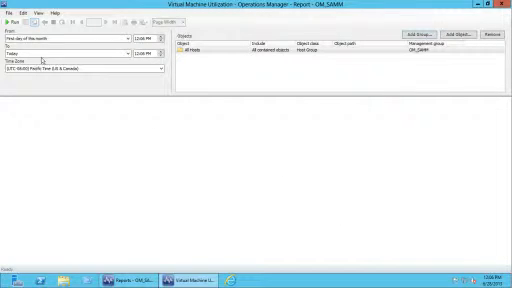
{"action": "left_click", "coordinate": [8, 24]}
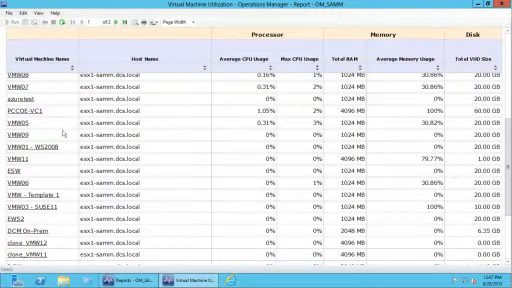
{"action": "mouse_move", "coordinate": [280, 176]}
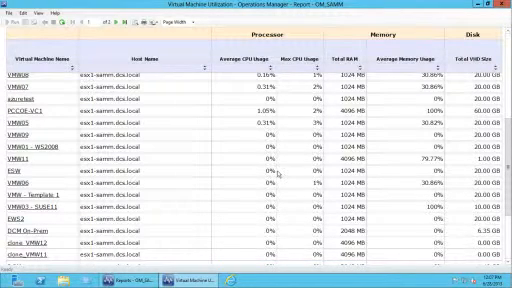